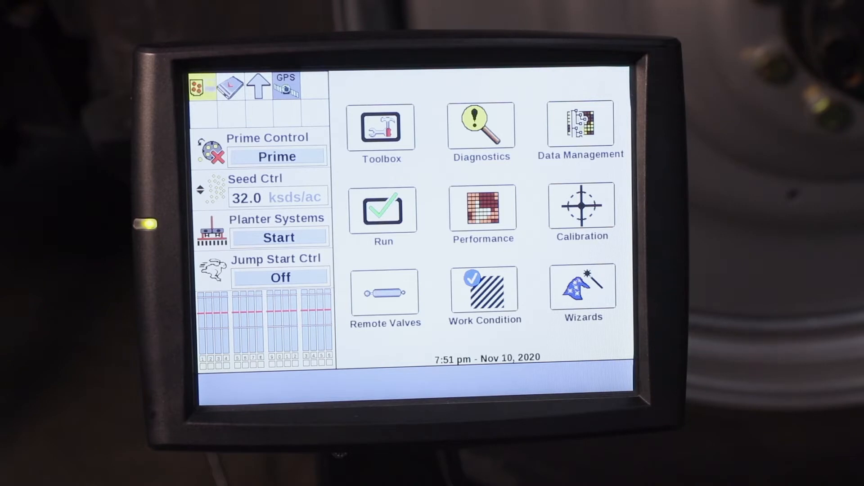
Go from the home screen through Diagnostics to the Planter Seed Count page with all sixteen rows at 0
click(481, 126)
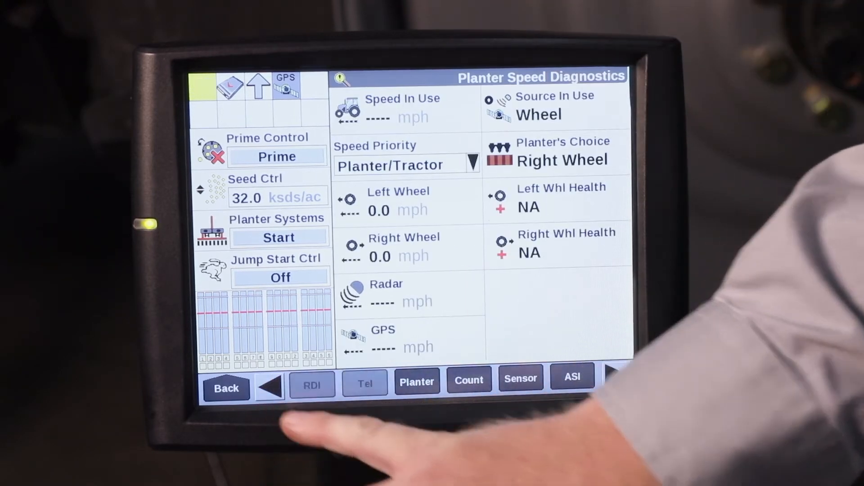
click(469, 380)
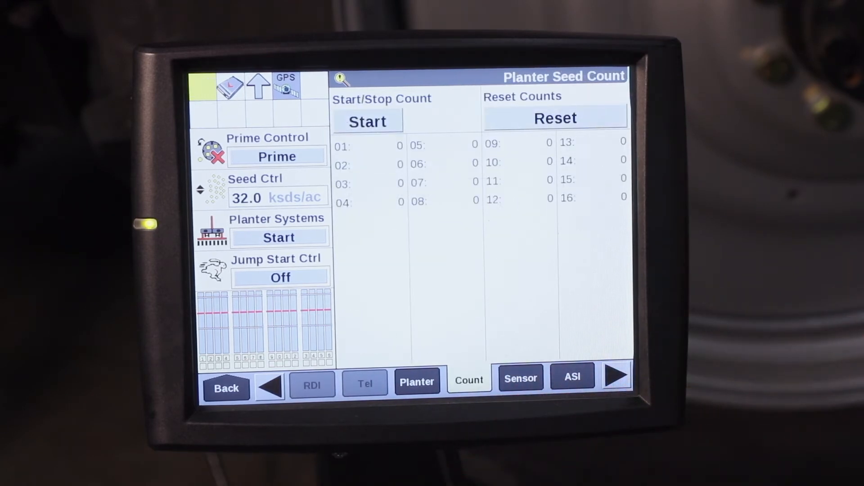
click(367, 121)
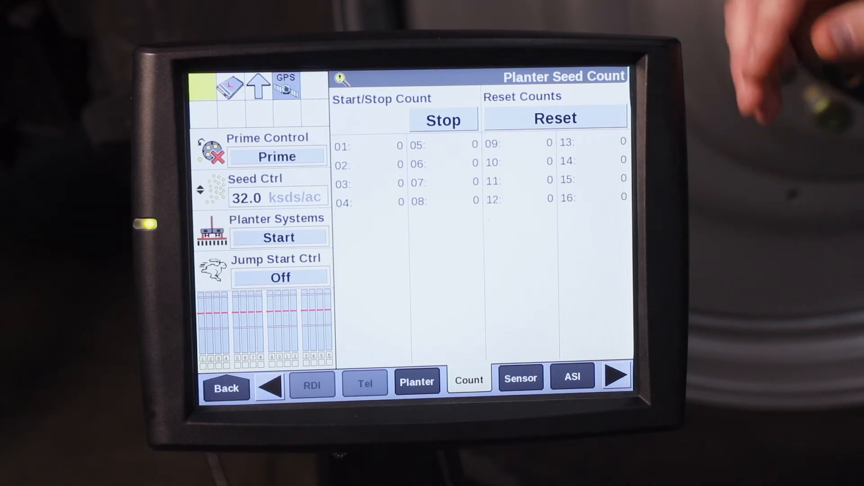
click(443, 120)
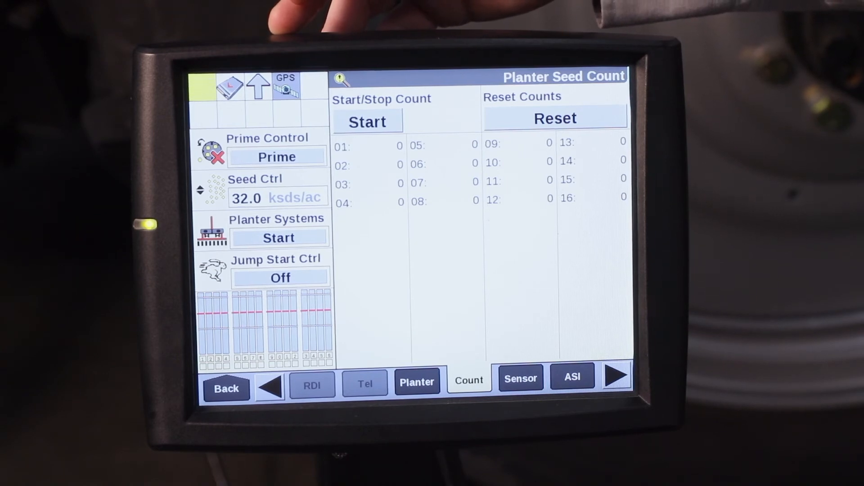
Start the per-row seed count again so the Start/Stop button reads Stop
click(367, 121)
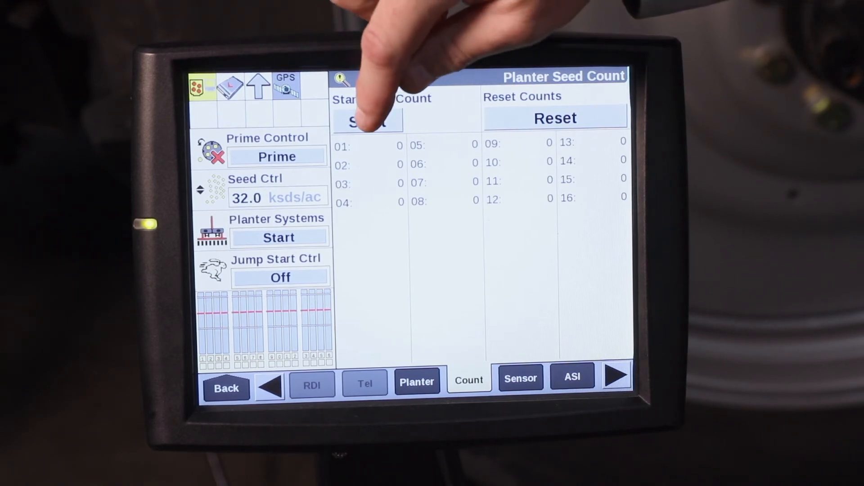
click(368, 120)
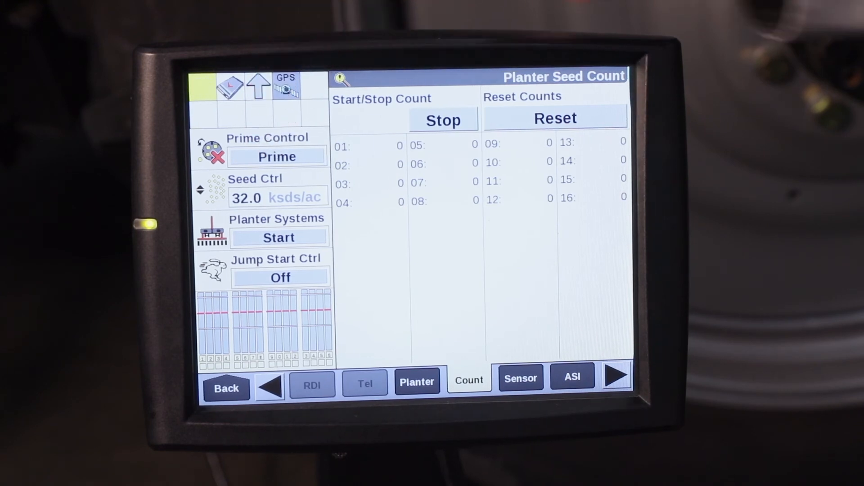